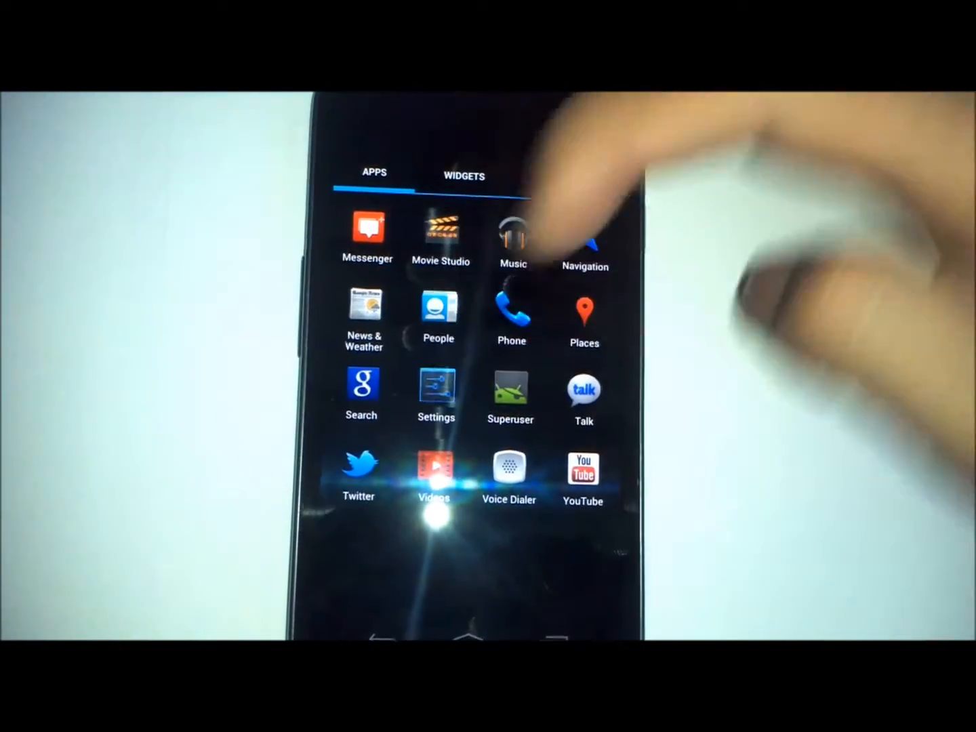
# - View About phone: Galaxy Nexus, Android 4.0.2, kernel and custom build number
pyautogui.click(435, 386)
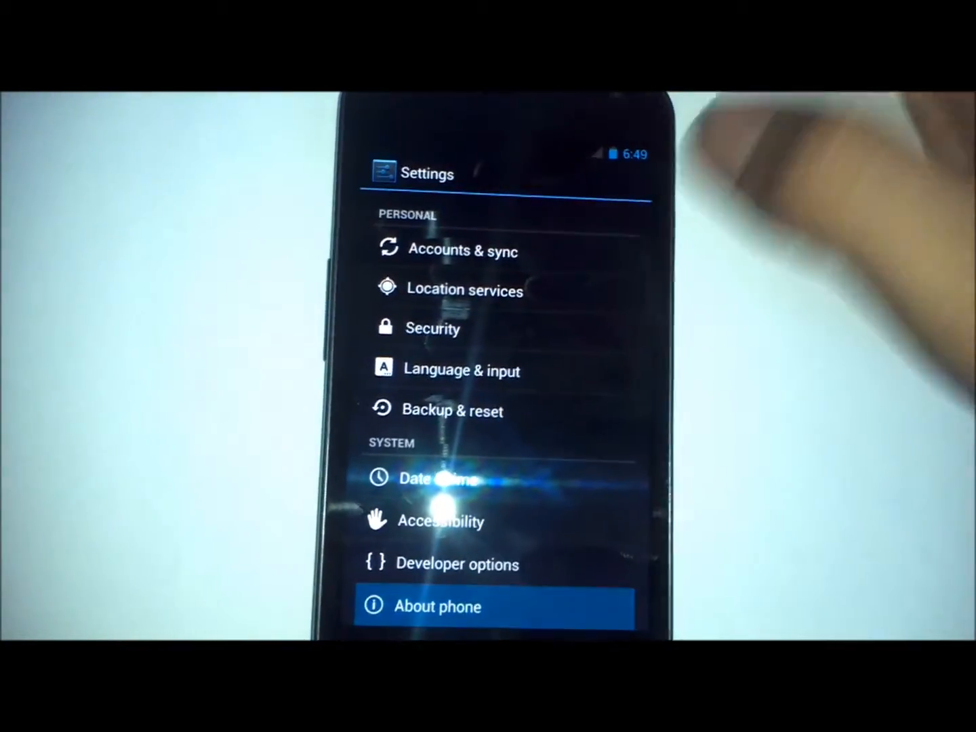
pyautogui.click(438, 606)
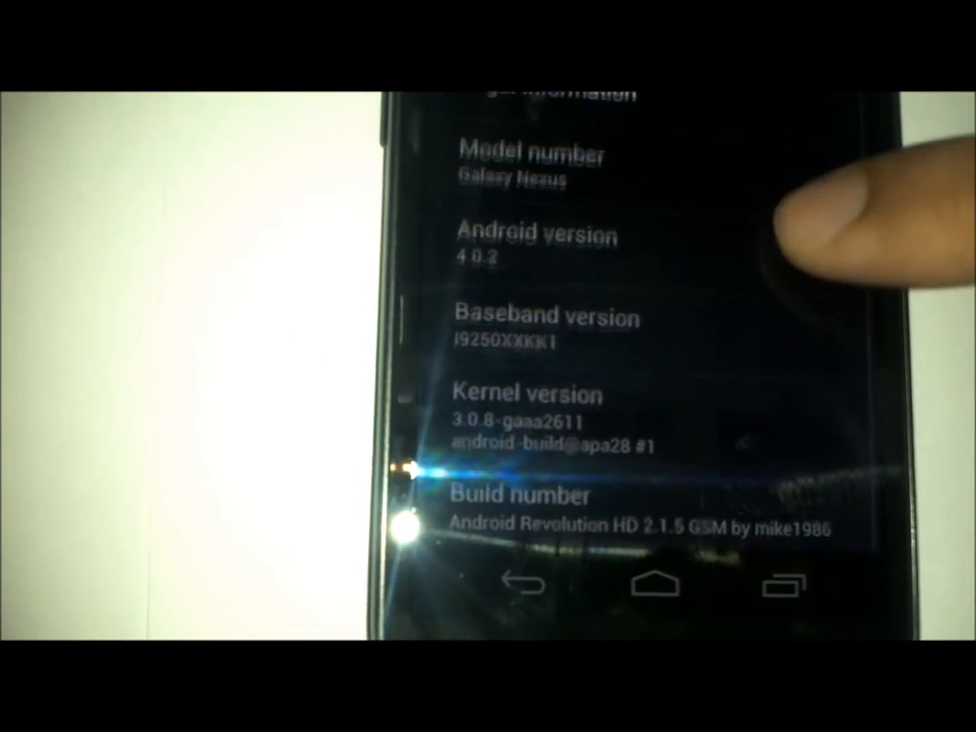
# - Leave About phone and return to the app drawer of installed apps
pyautogui.click(648, 588)
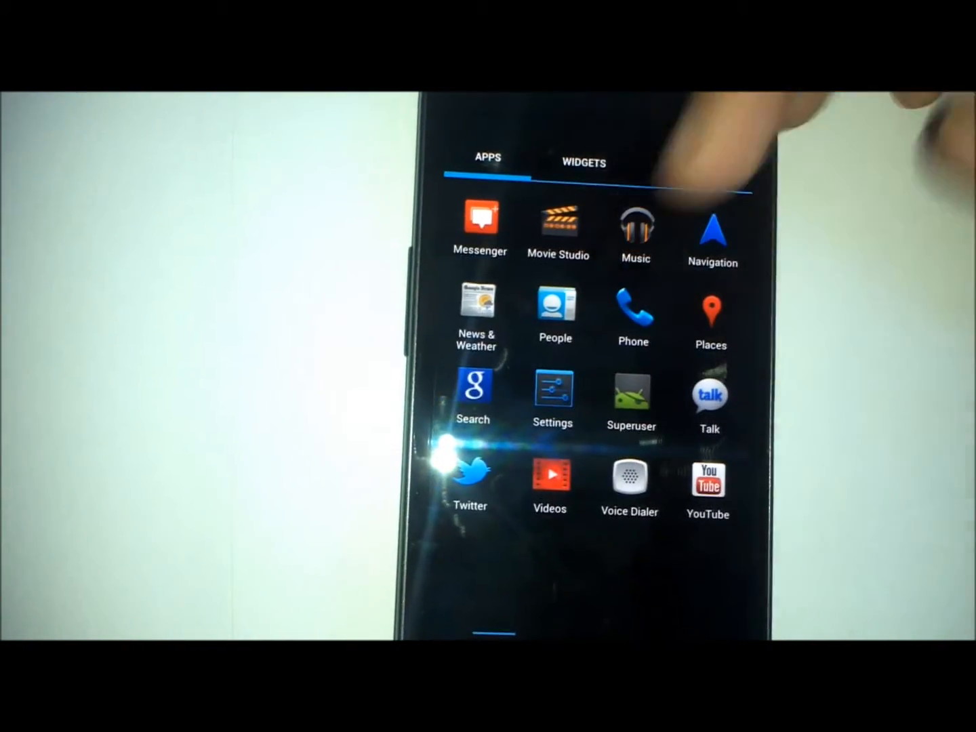
pyautogui.click(581, 163)
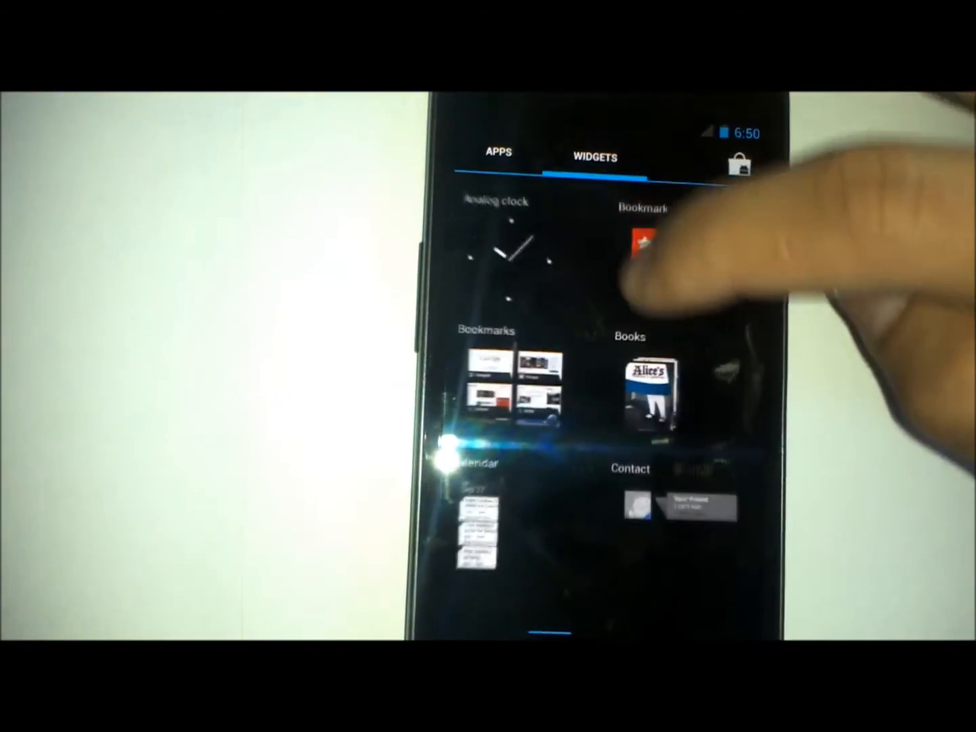
pyautogui.click(498, 152)
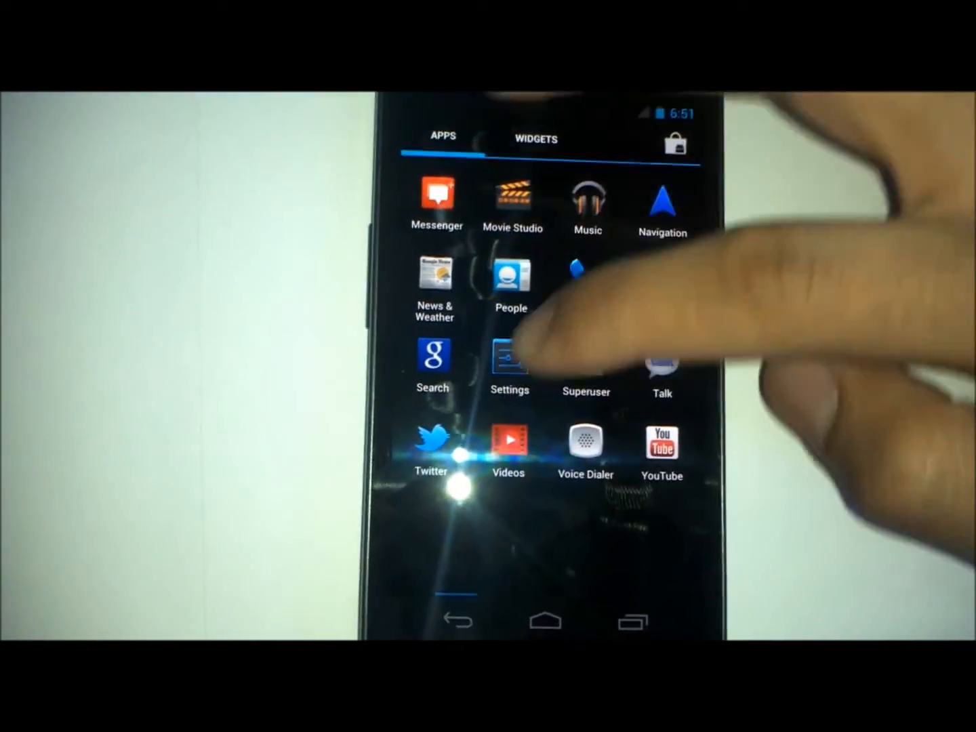
# - Check downloaded apps and their storage sizes, then return to the settings list
pyautogui.click(510, 355)
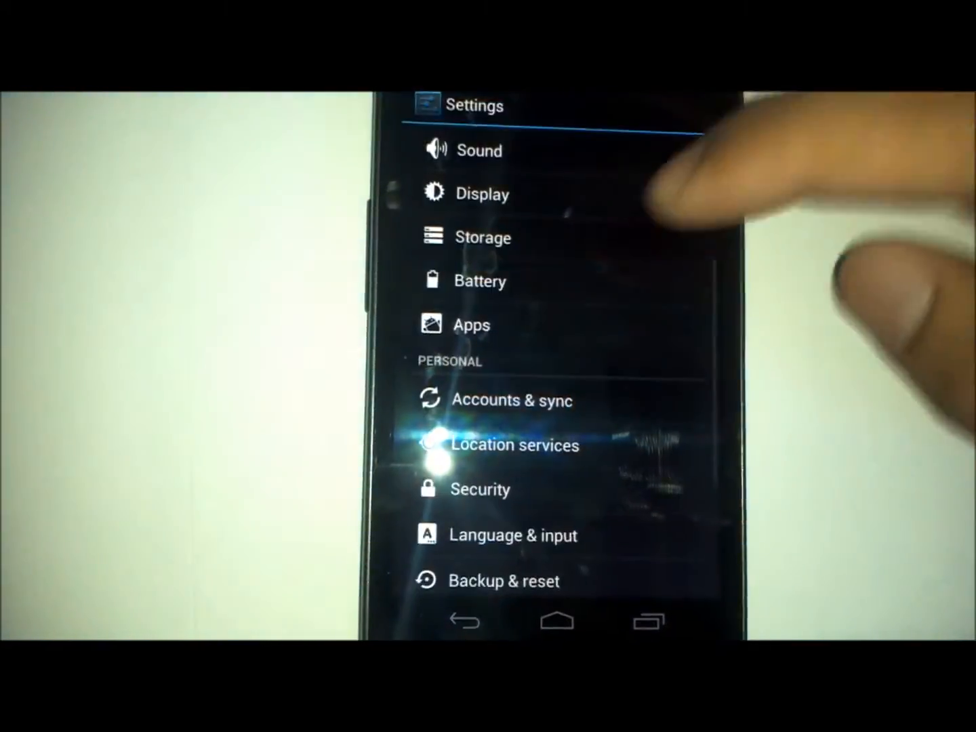
pyautogui.click(470, 325)
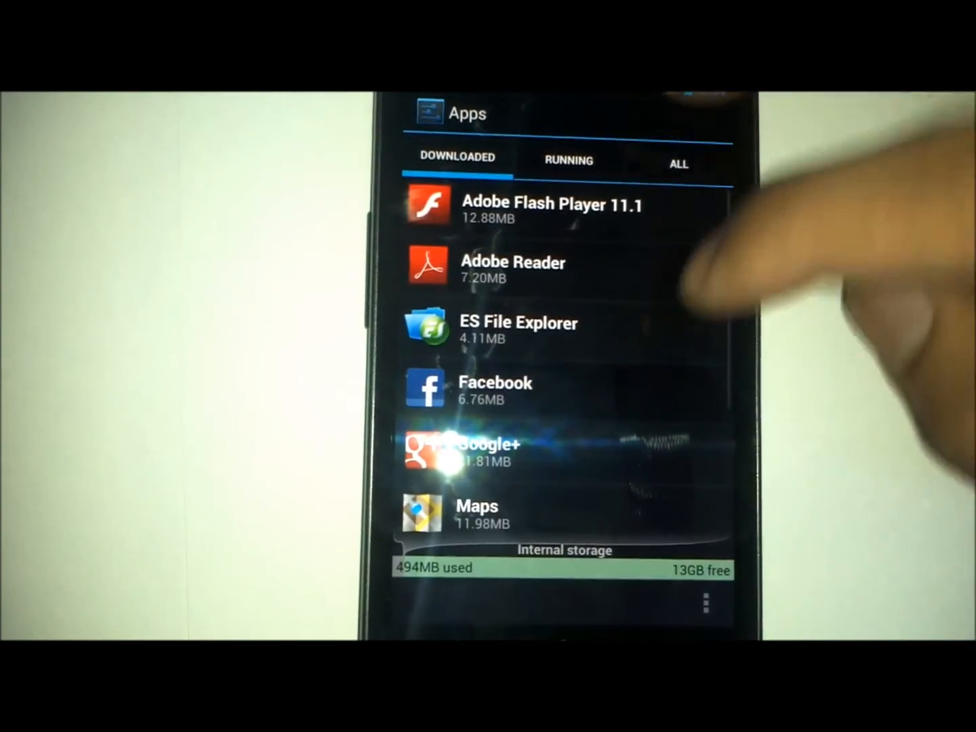
pyautogui.click(568, 160)
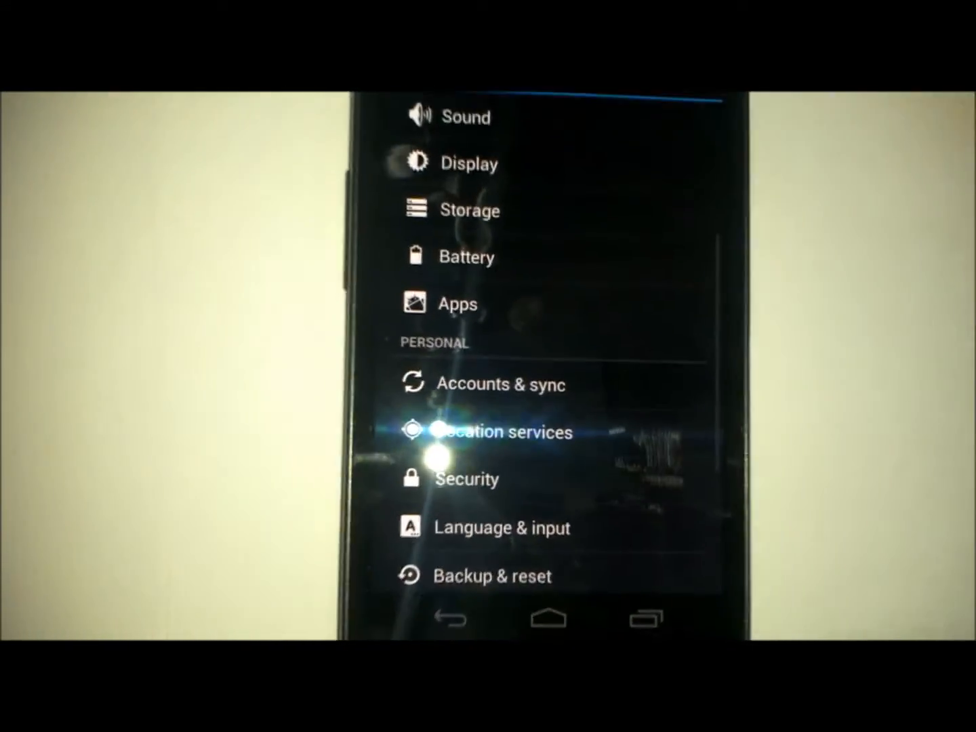
# - View battery usage at 83% discharging and its History details graph
pyautogui.click(466, 257)
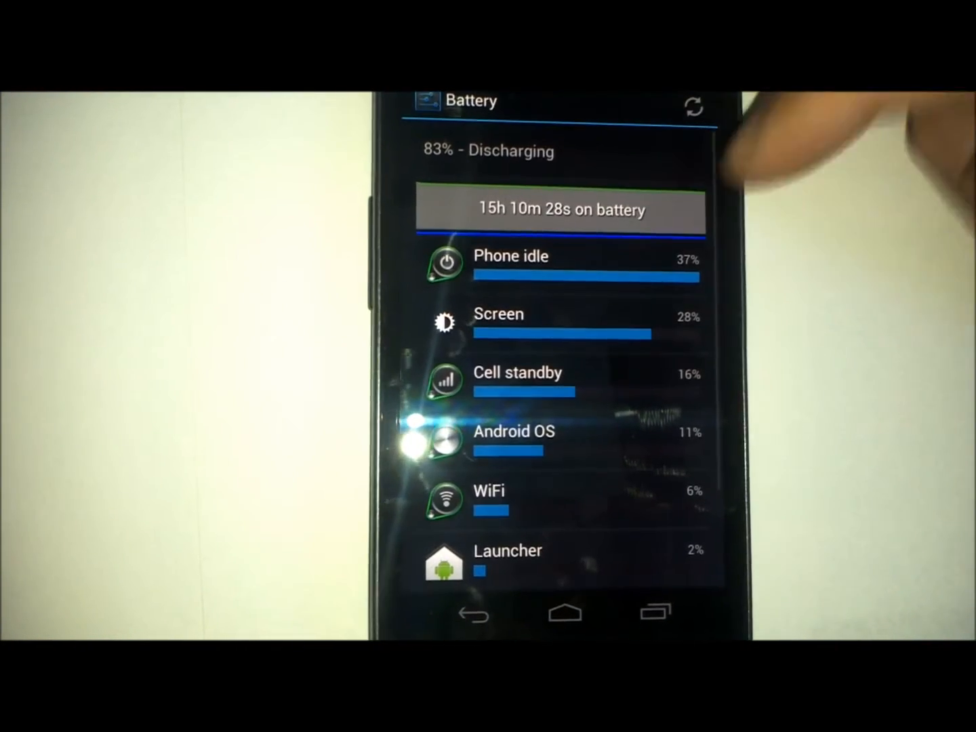
pyautogui.click(558, 210)
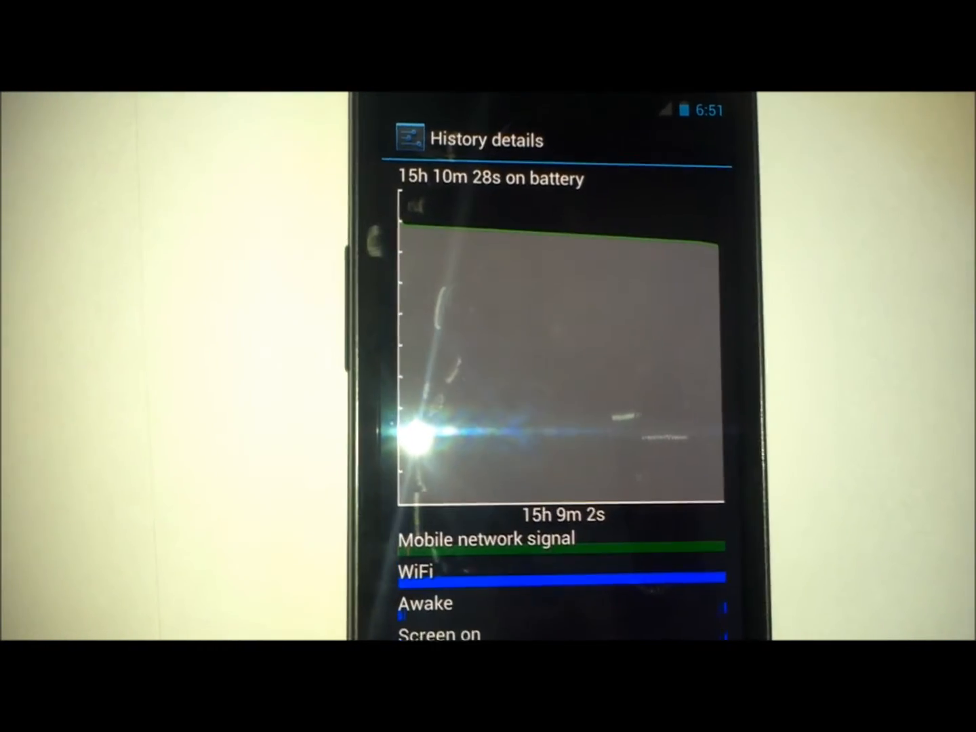